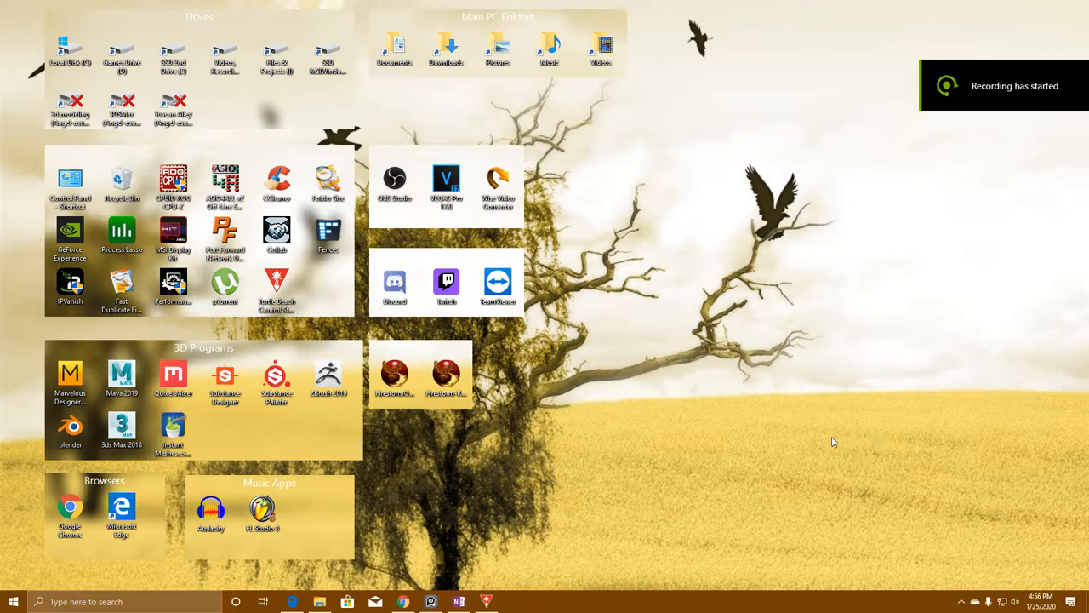
pyautogui.moveTo(548, 345)
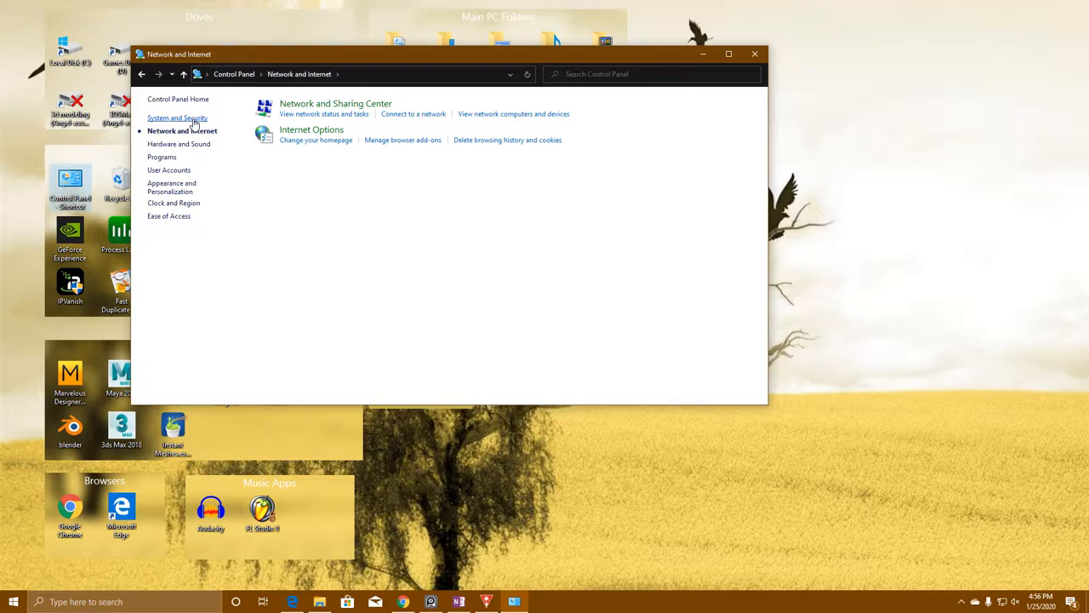
# - Reach Windows Defender Firewall advanced settings via System and Security and start a new outbound rule
pyautogui.click(177, 118)
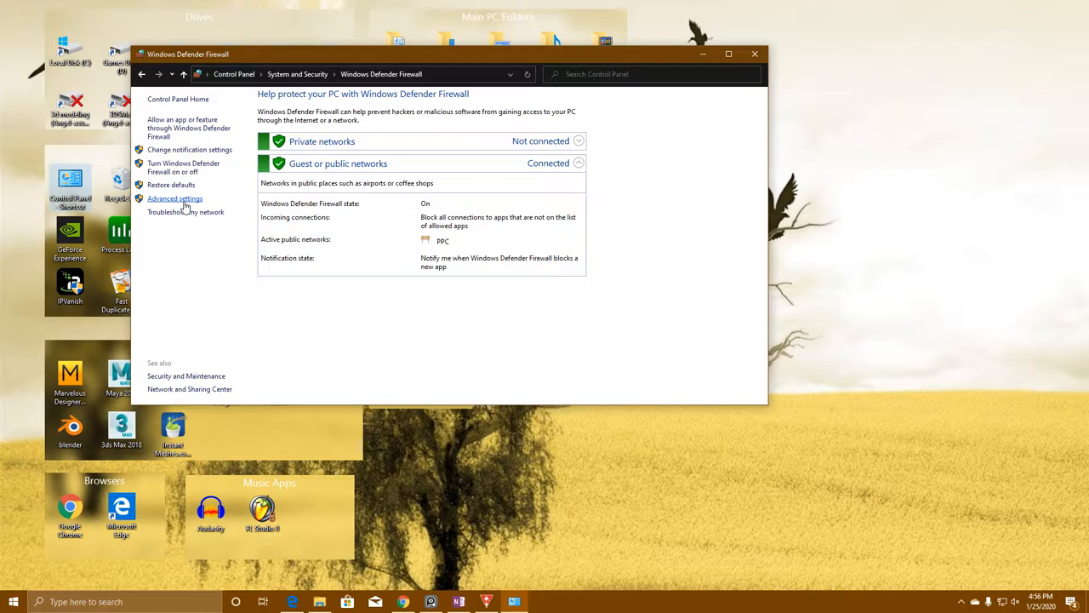
pyautogui.click(174, 197)
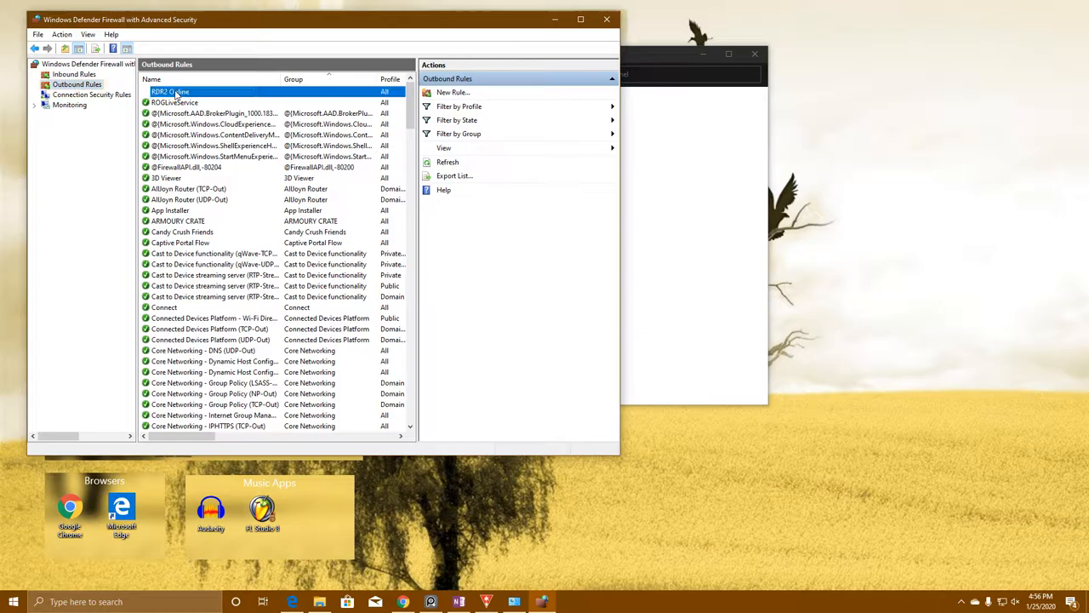
pyautogui.click(453, 92)
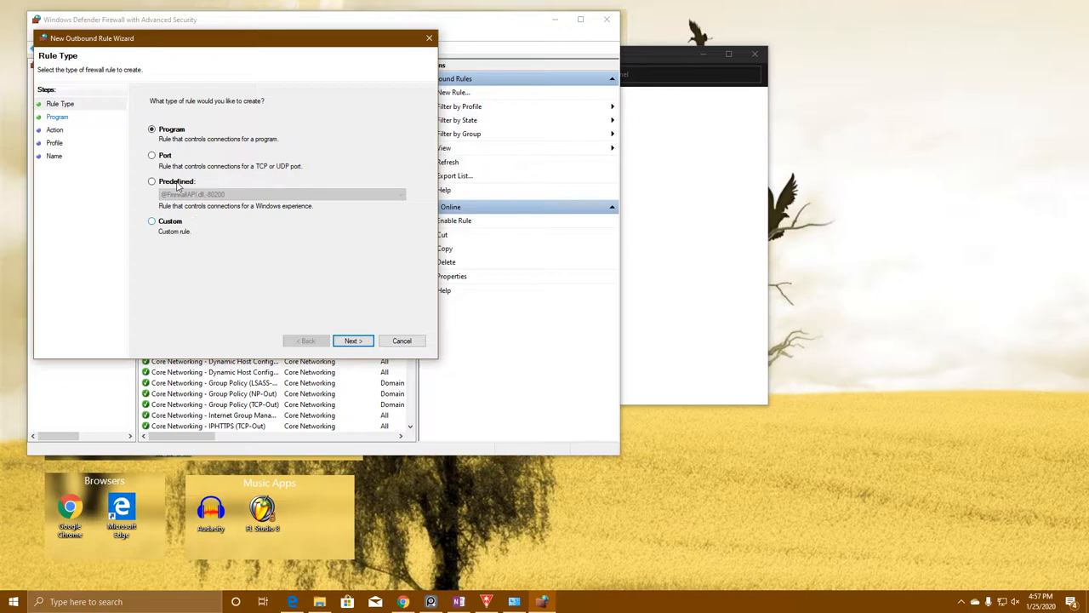
# - Make the new outbound rule a Port rule applying to UDP traffic
pyautogui.click(151, 155)
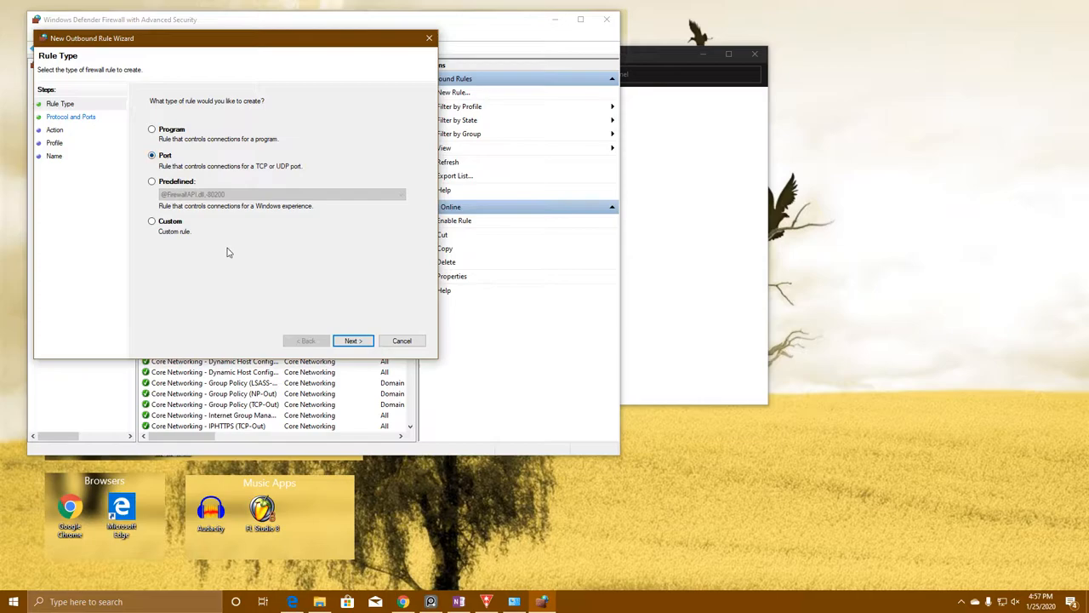
pyautogui.click(353, 341)
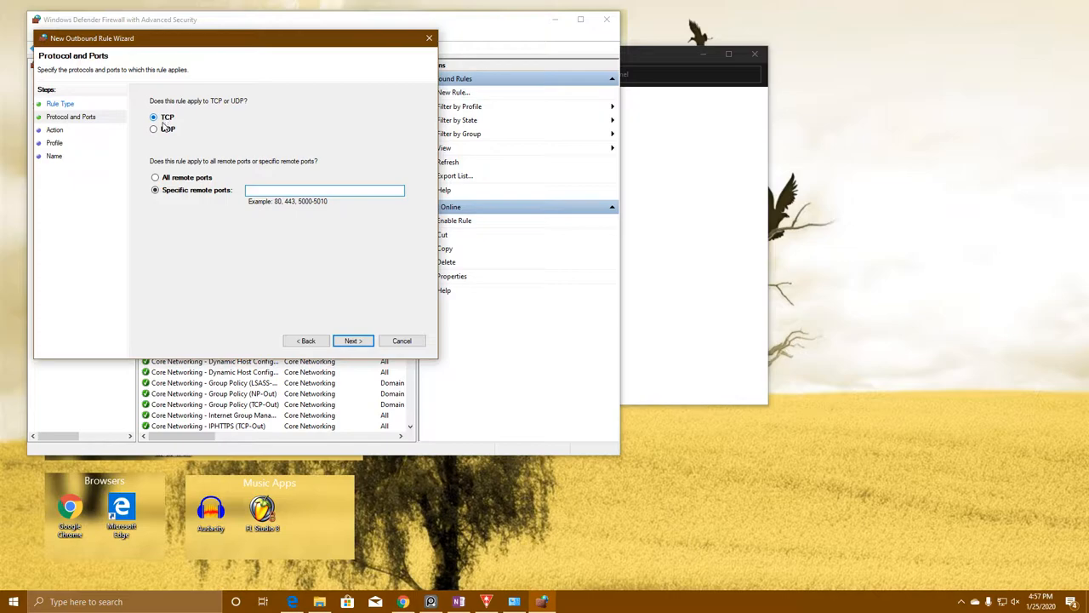
pyautogui.click(146, 129)
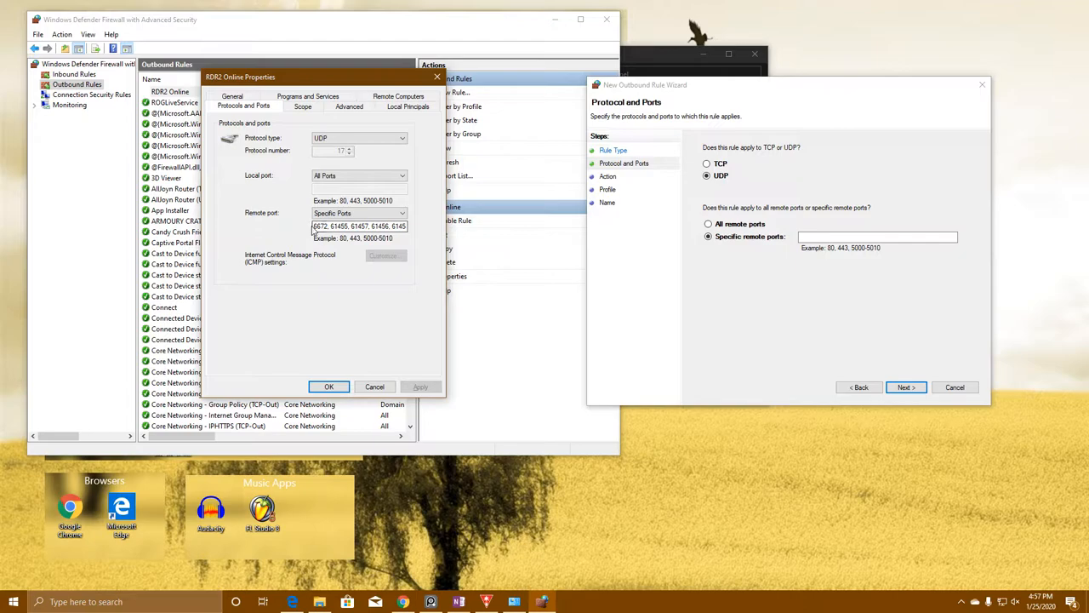
# - Paste the RDR2 Online remote port list into the rule and continue to the Action step
pyautogui.rightClick(878, 237)
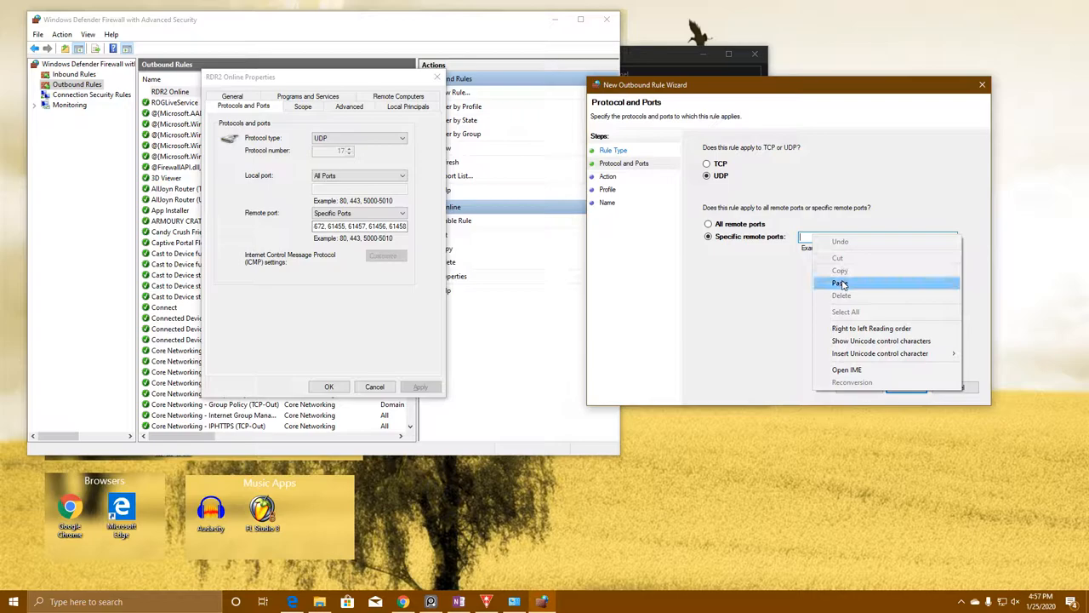
pyautogui.click(839, 283)
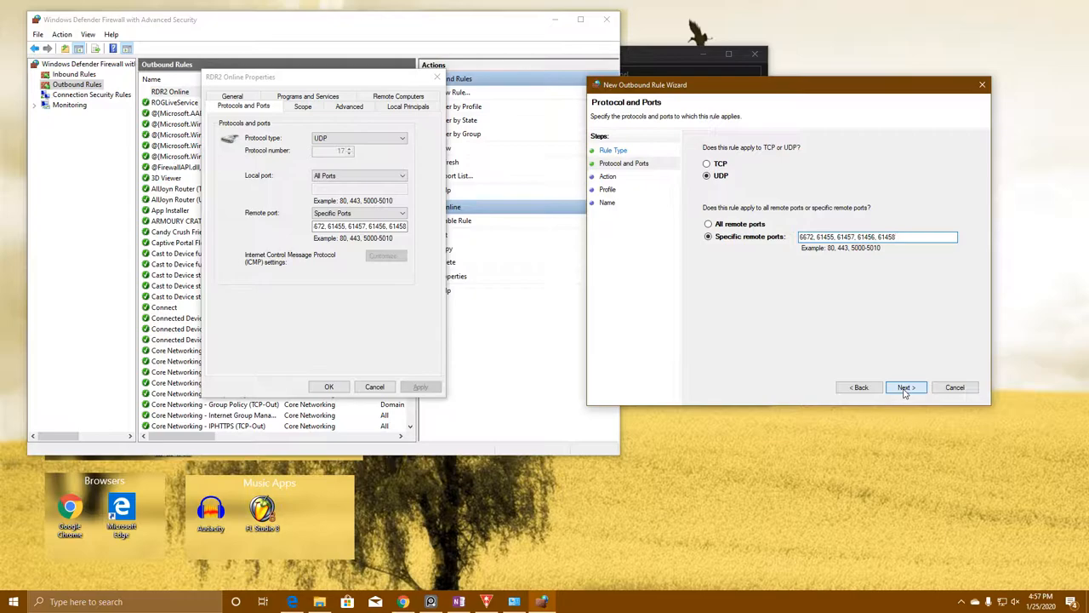
pyautogui.click(905, 389)
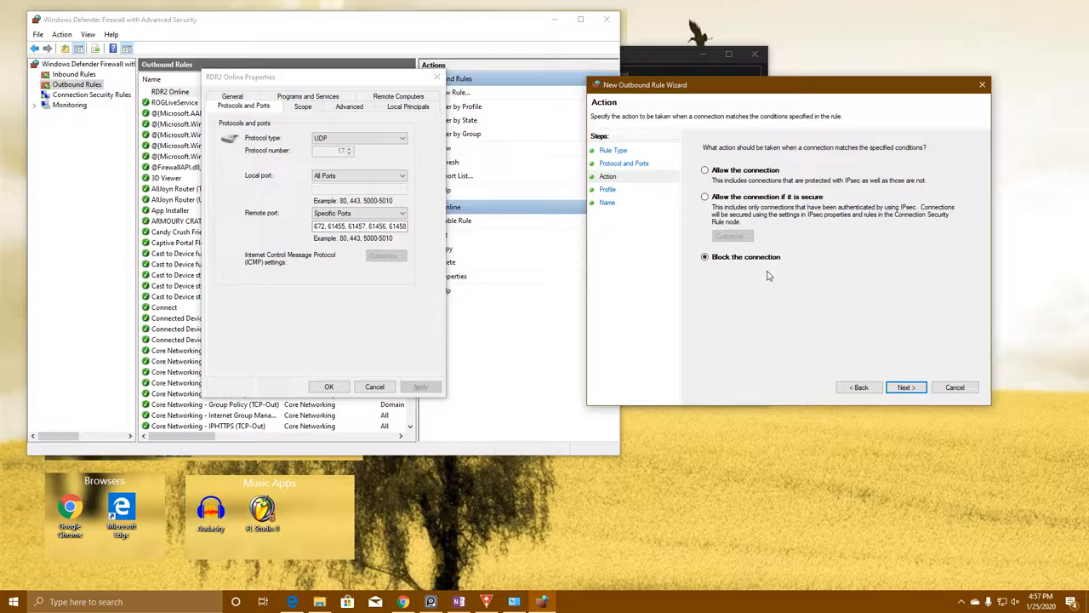
# - Keep Block the connection as the rule's action and continue toward naming it RDR2 Online Block
pyautogui.click(905, 388)
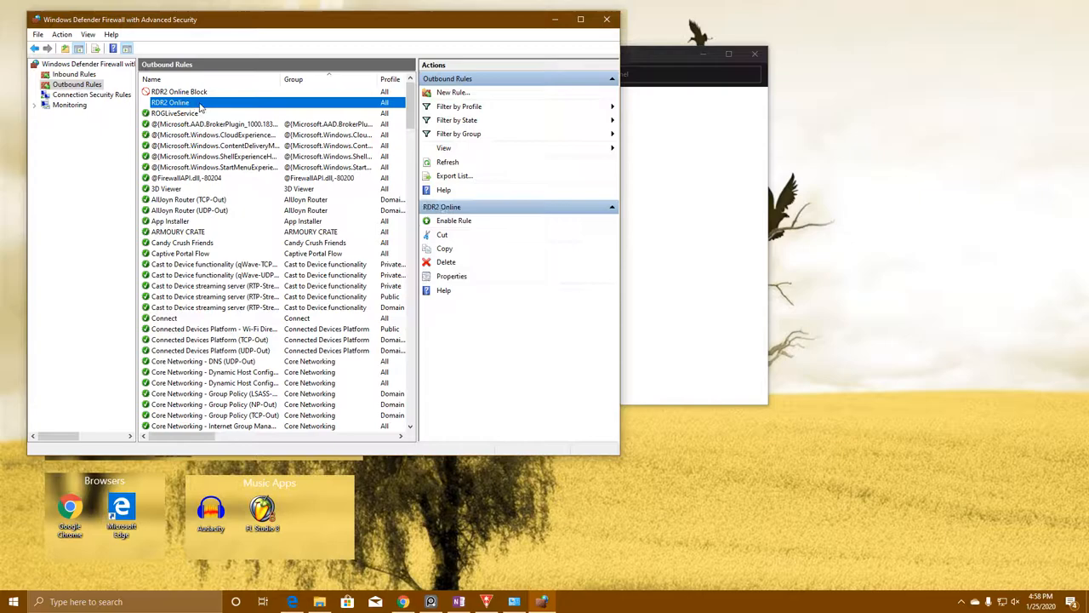
# - Enable the RDR2 Online Block rule from the Outbound Rules list
pyautogui.click(180, 92)
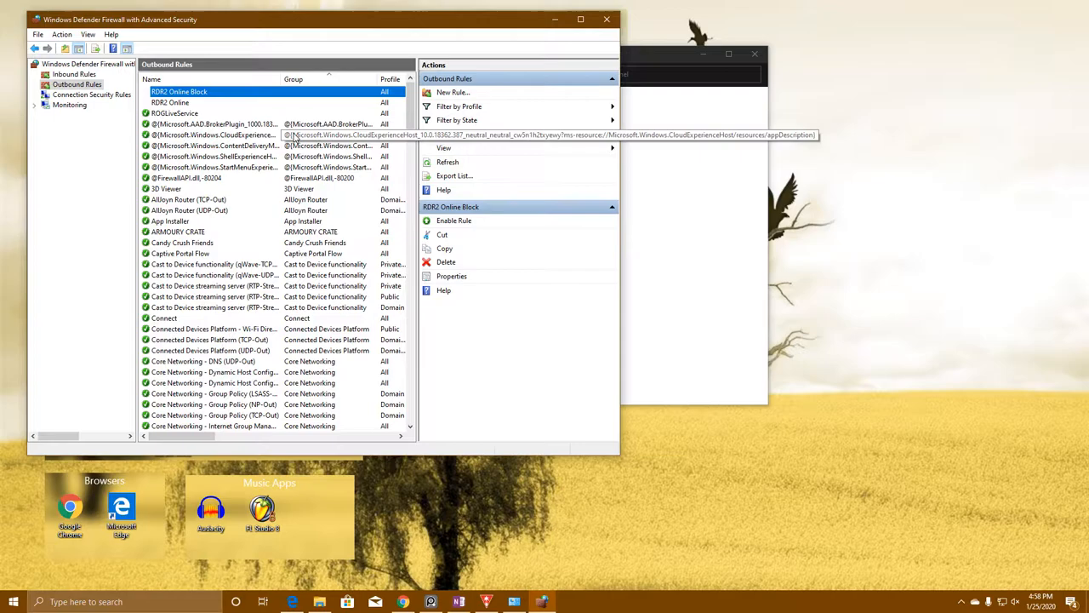
pyautogui.click(446, 262)
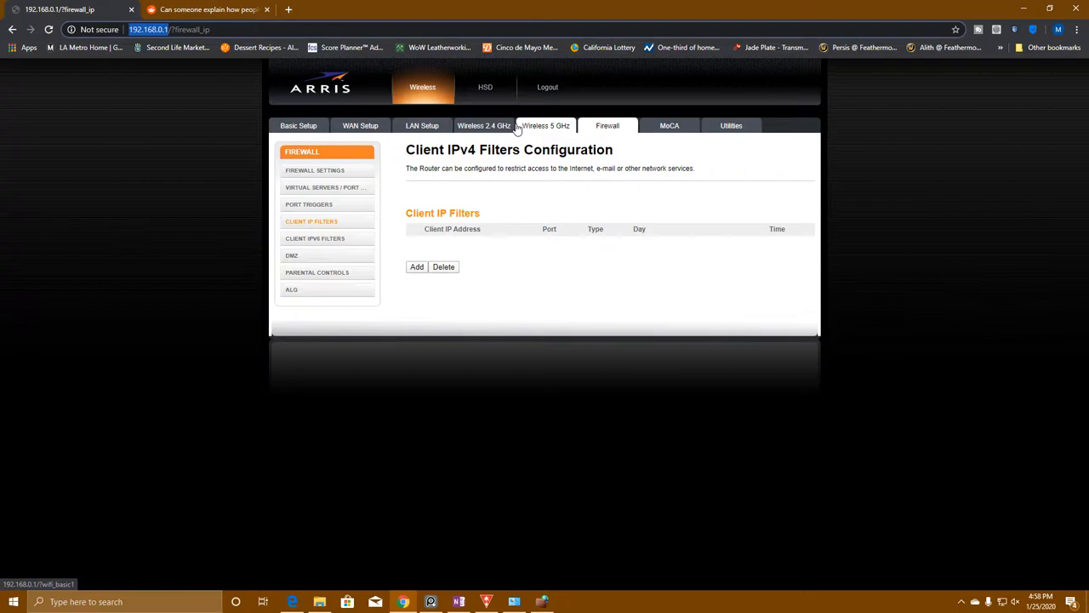
pyautogui.moveTo(606, 136)
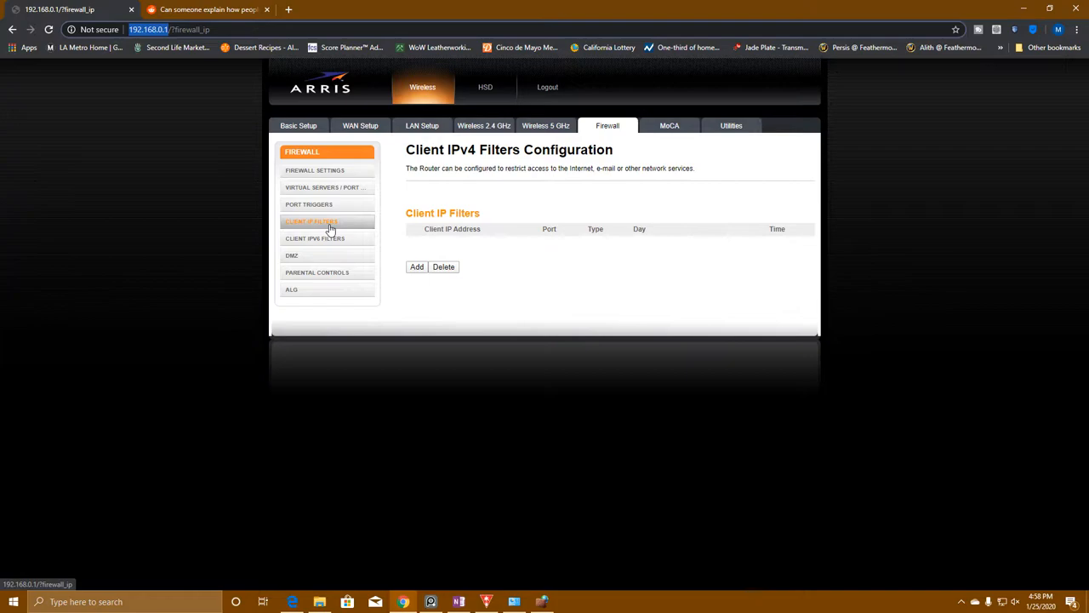
# - Go to the router's Client IPv4 Filters page under the Firewall tab
pyautogui.click(110, 602)
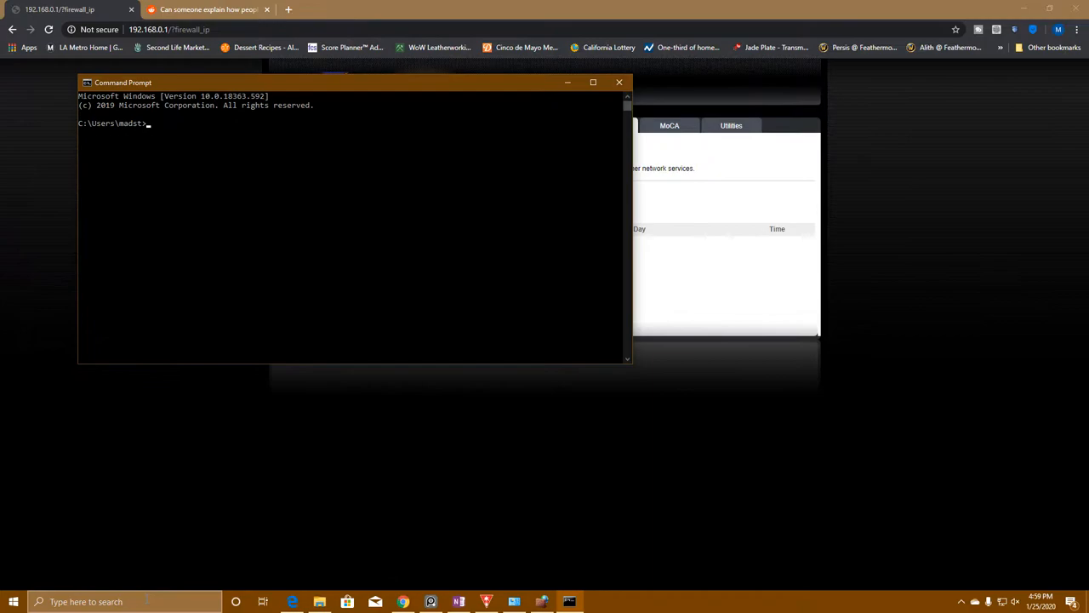
# - Run ipconfig to find this PC's local IP address
pyautogui.write('ipconfig')
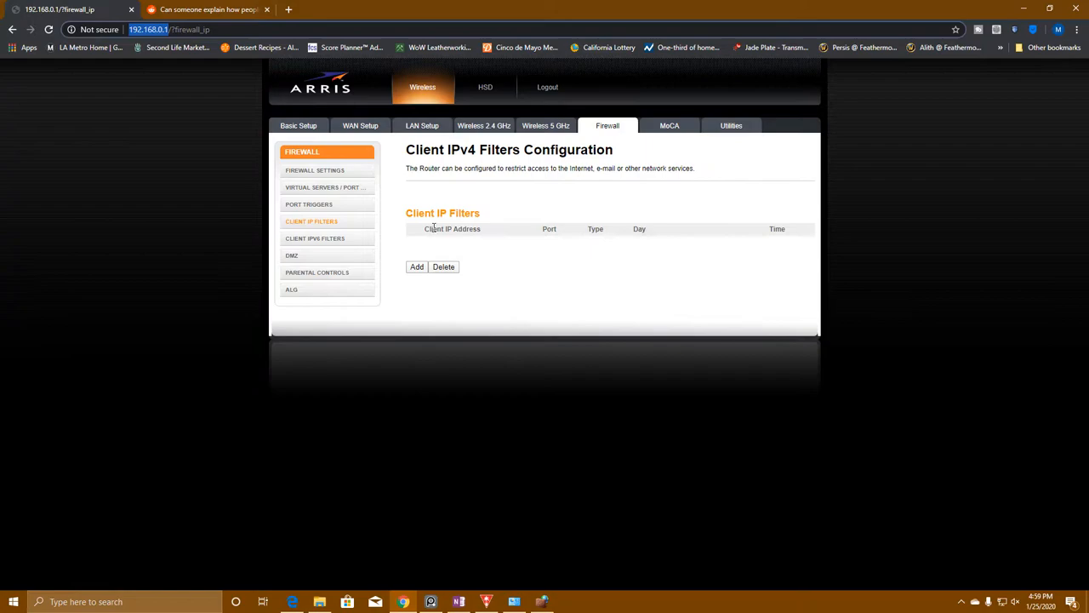
# - Add a new client IP filter, bringing up the Add Client IP Filter form
pyautogui.click(415, 265)
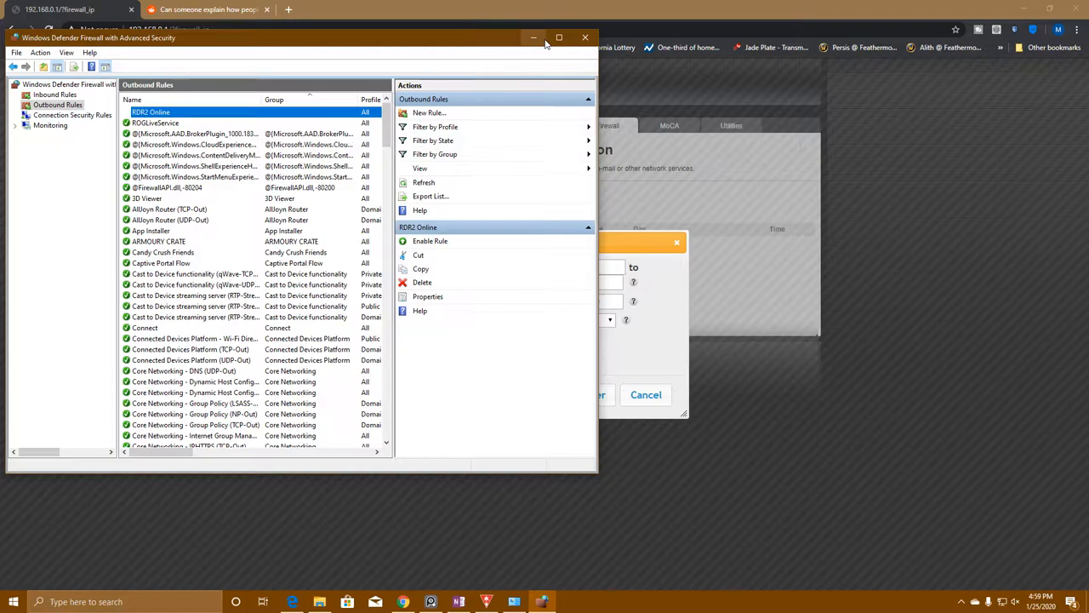
# - Fill the client IP filter for 192.168.0.2 with ports from 6672, checking against the firewall rules
pyautogui.click(427, 296)
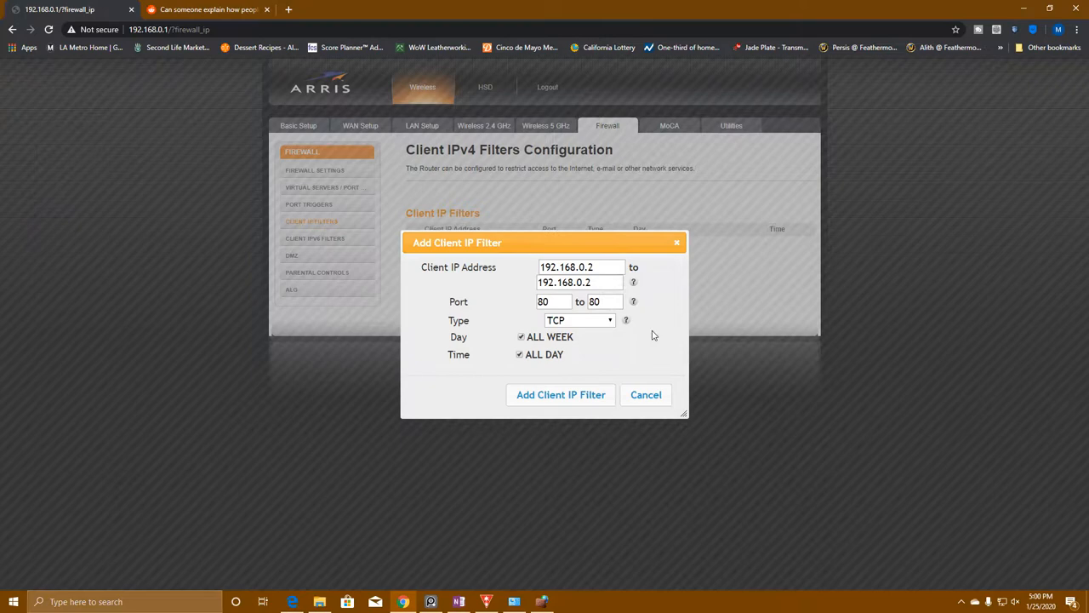
pyautogui.click(545, 599)
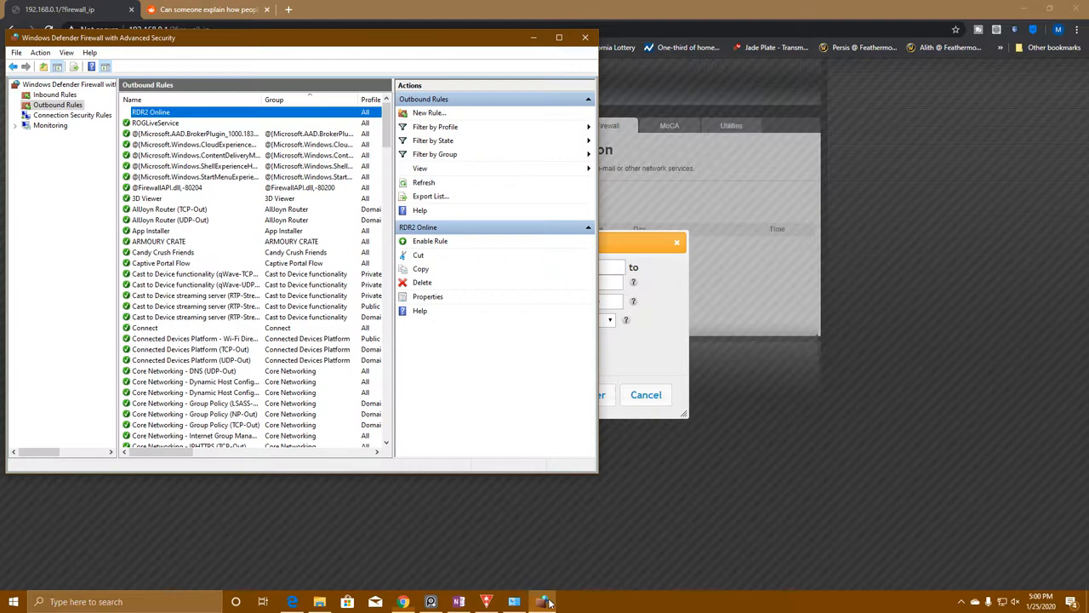
pyautogui.click(427, 296)
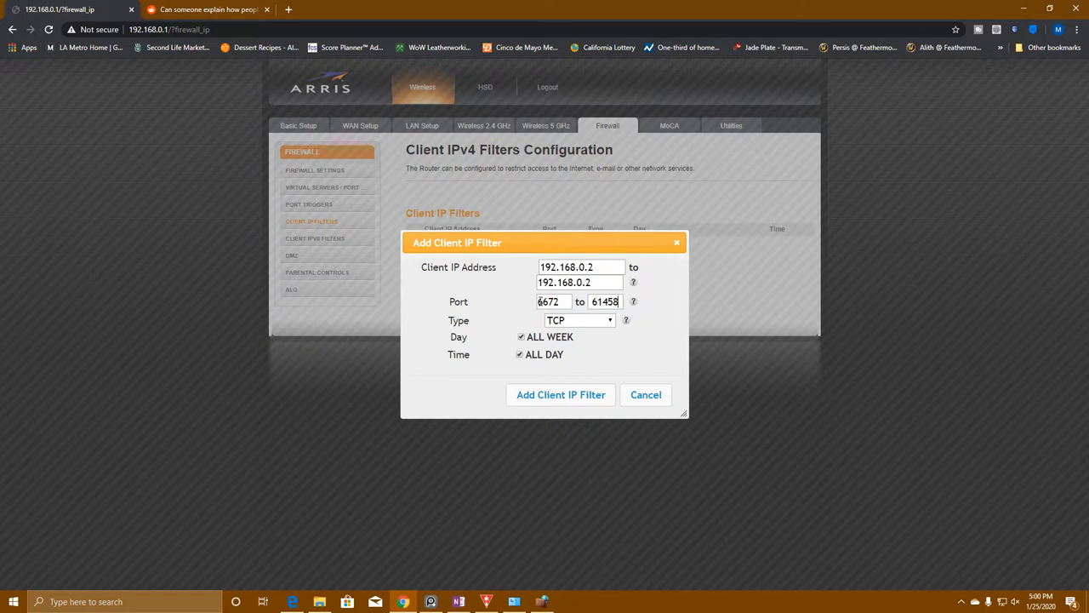
pyautogui.click(578, 320)
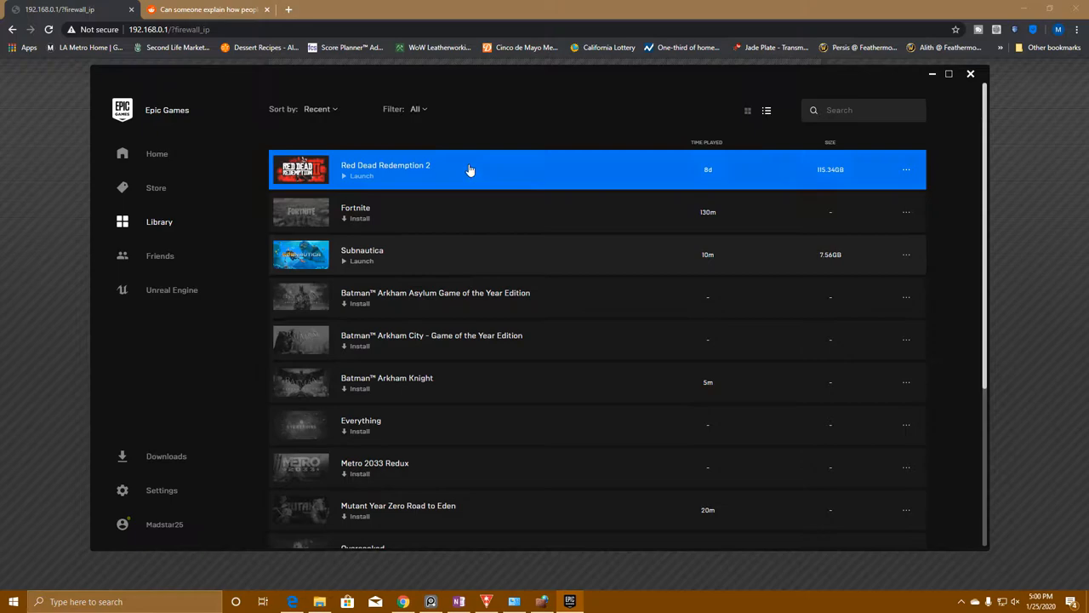
# - Launch Red Dead Redemption 2 from the Epic Games library
pyautogui.click(358, 176)
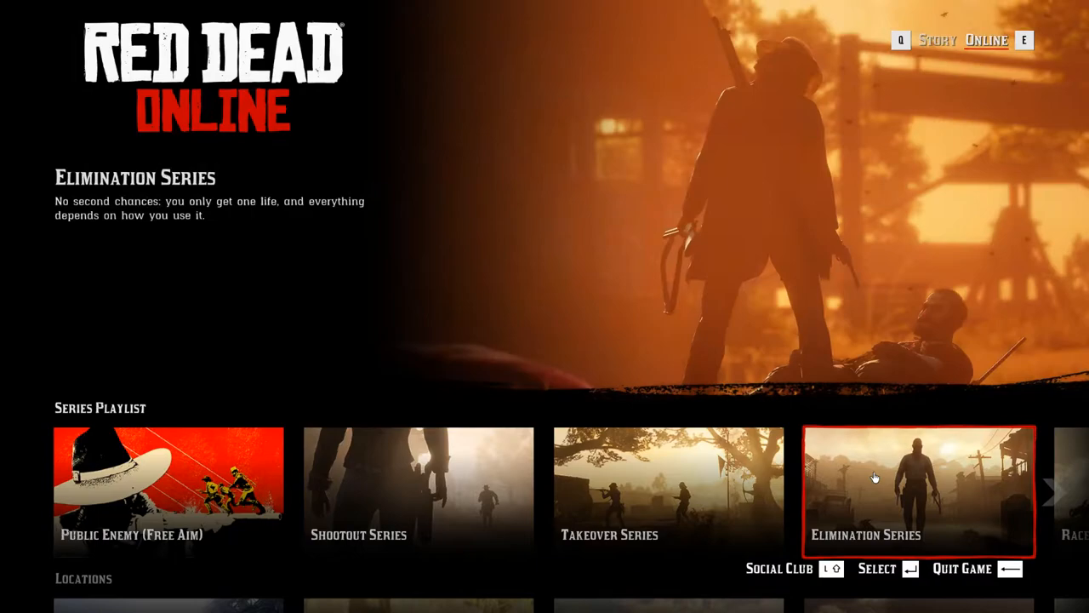
pyautogui.click(920, 490)
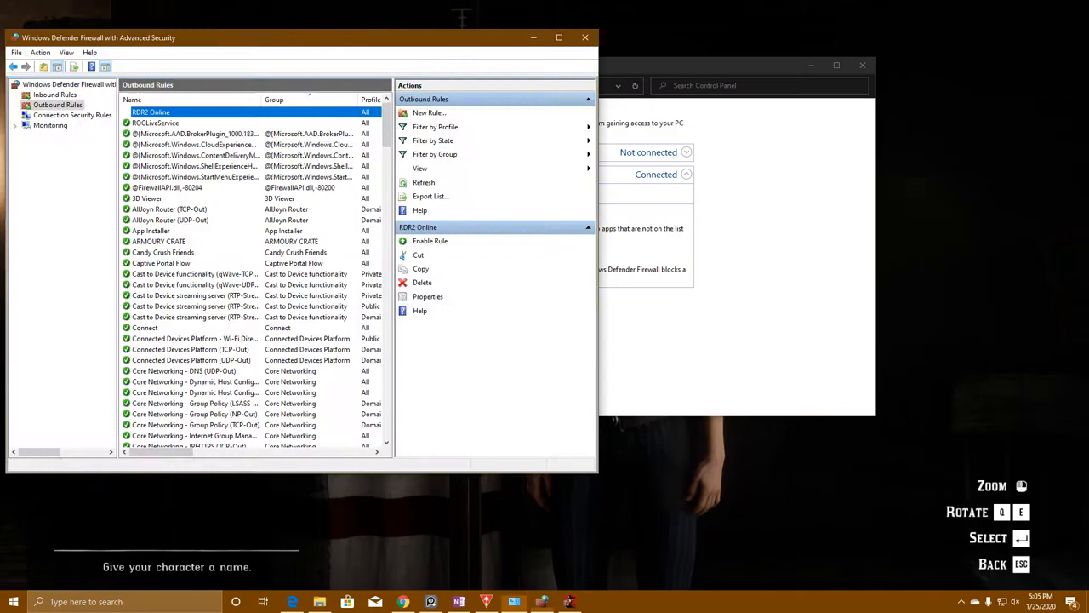
# - Enable the RDR2 Online outbound rule from its context menu in Outbound Rules
pyautogui.rightClick(157, 113)
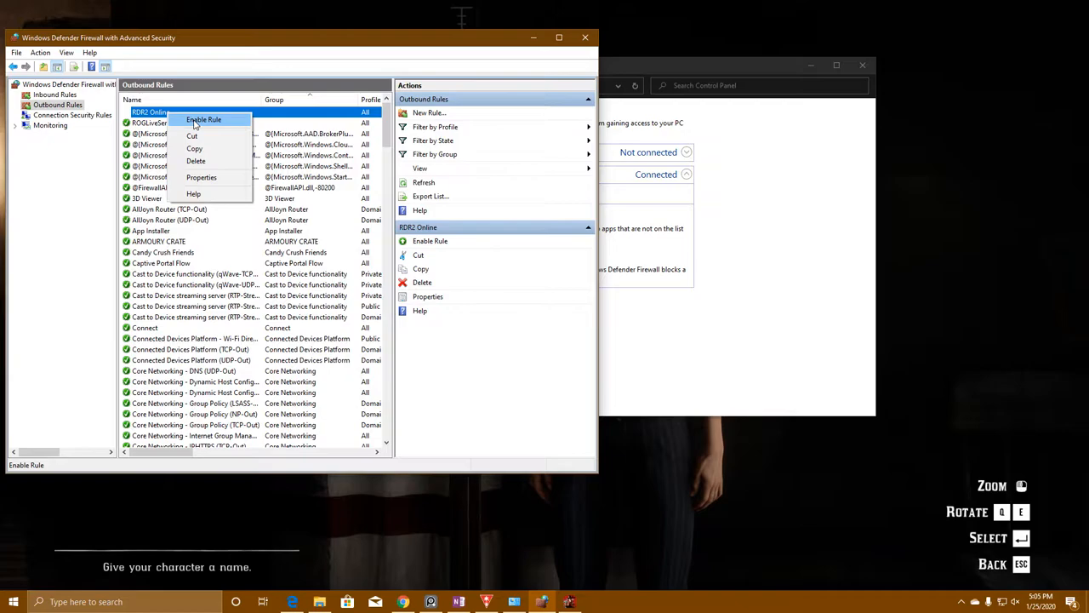
pyautogui.click(204, 119)
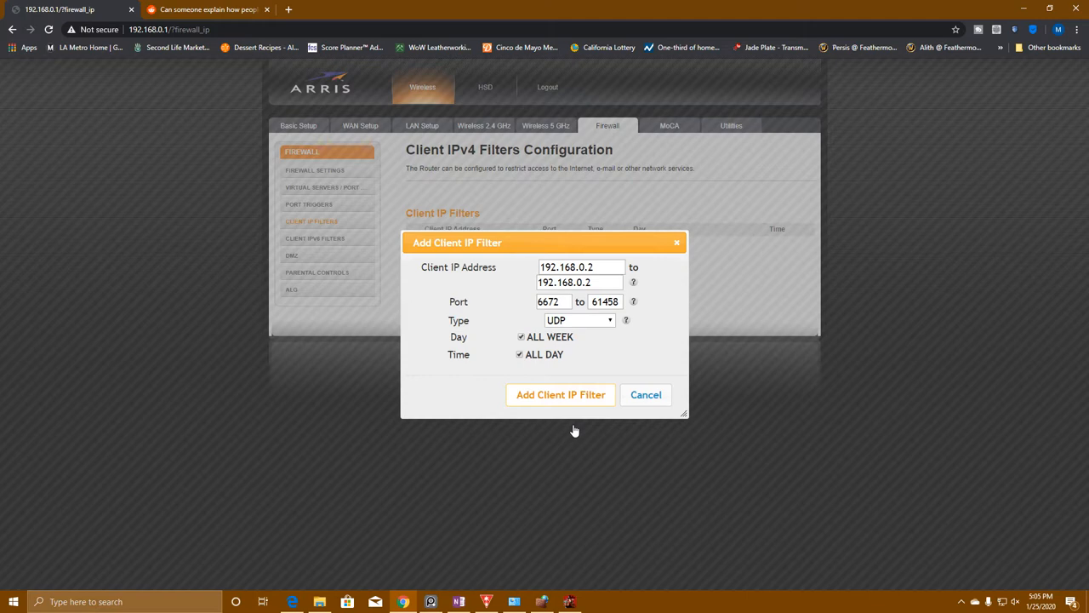
# - Save the UDP client IP filter for 192.168.0.2 covering ports 6672 to 61458
pyautogui.click(560, 395)
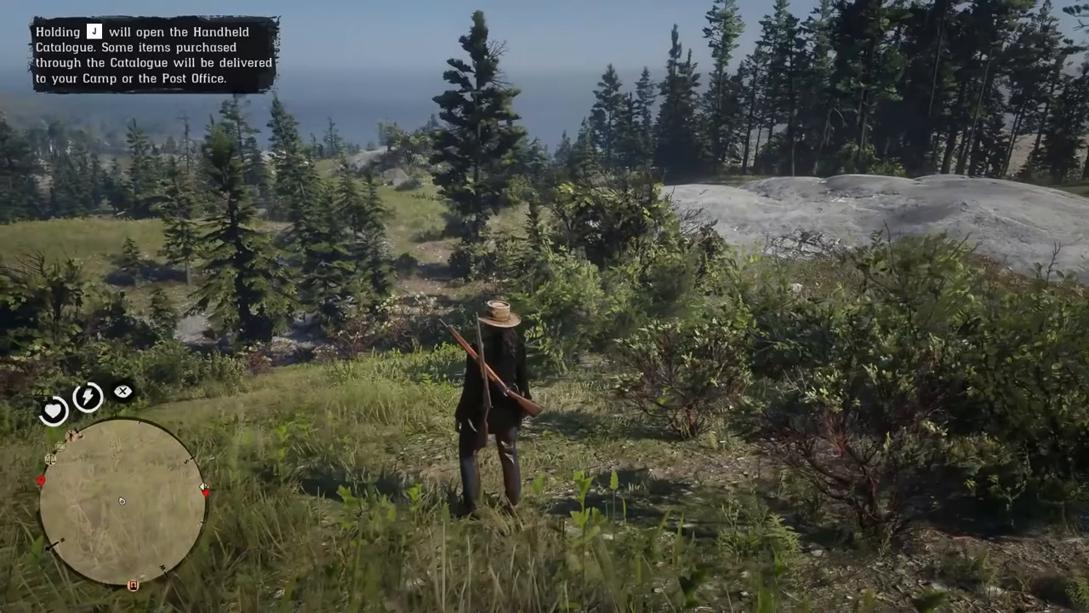
# - Bring up the world map and zoom out to view the surrounding area
pyautogui.press('M')
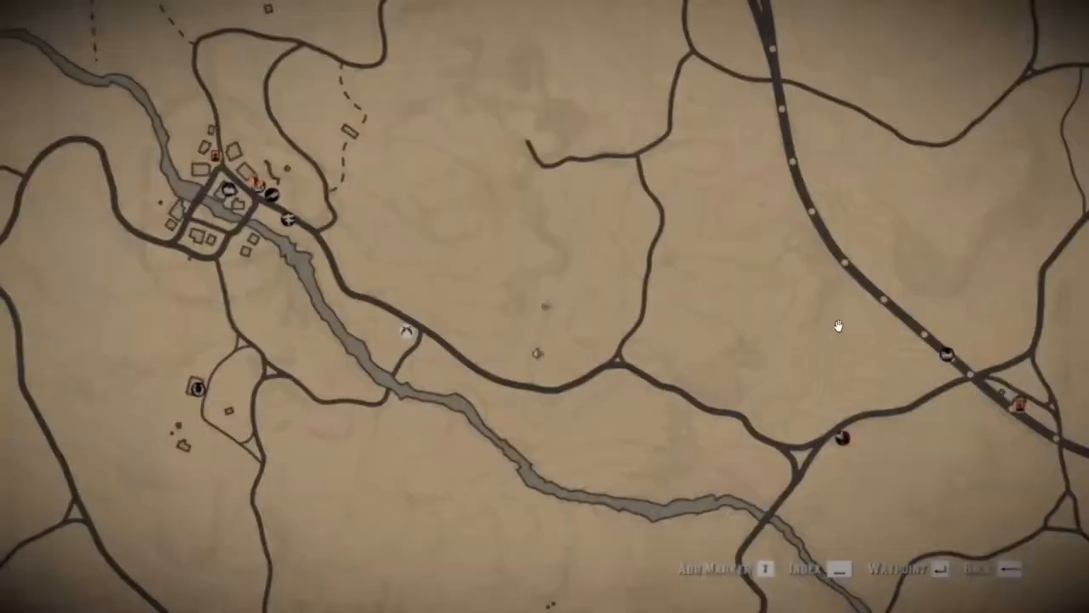
pyautogui.scroll(-3)
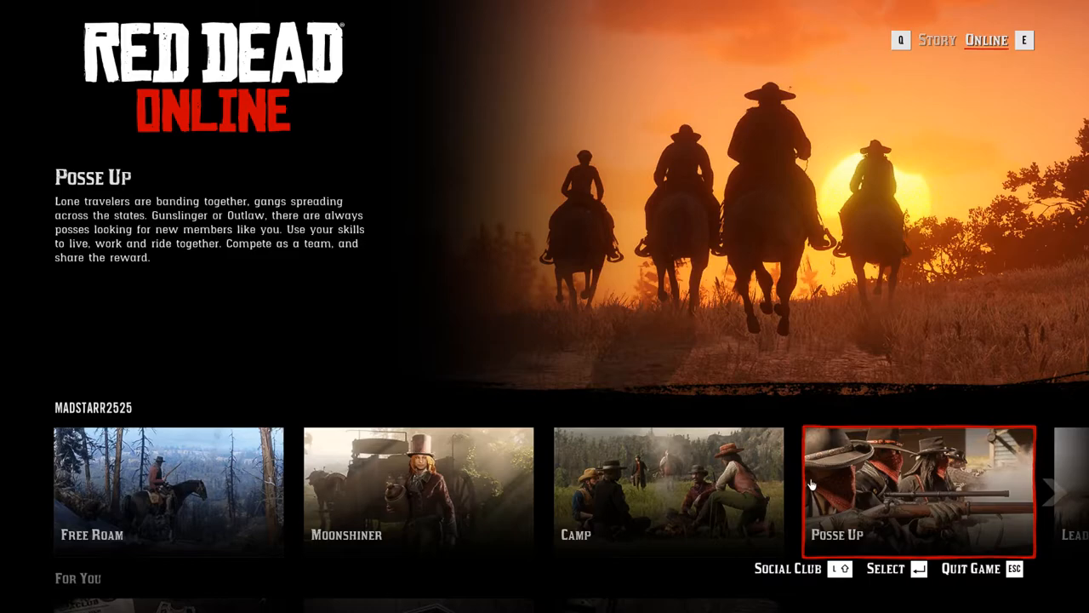
pyautogui.click(668, 497)
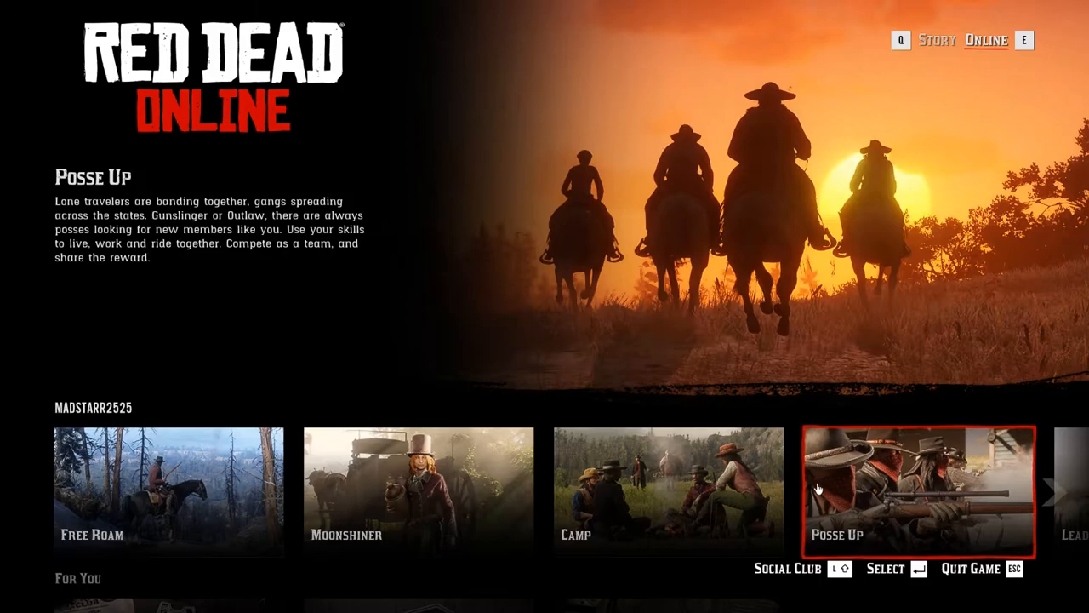
pyautogui.click(668, 490)
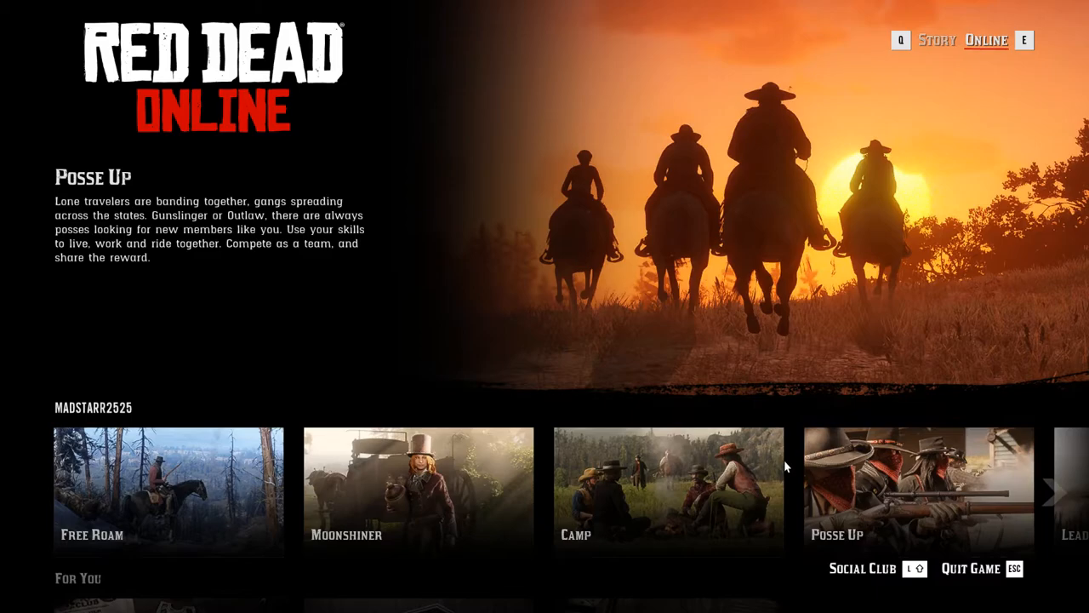
pyautogui.click(668, 490)
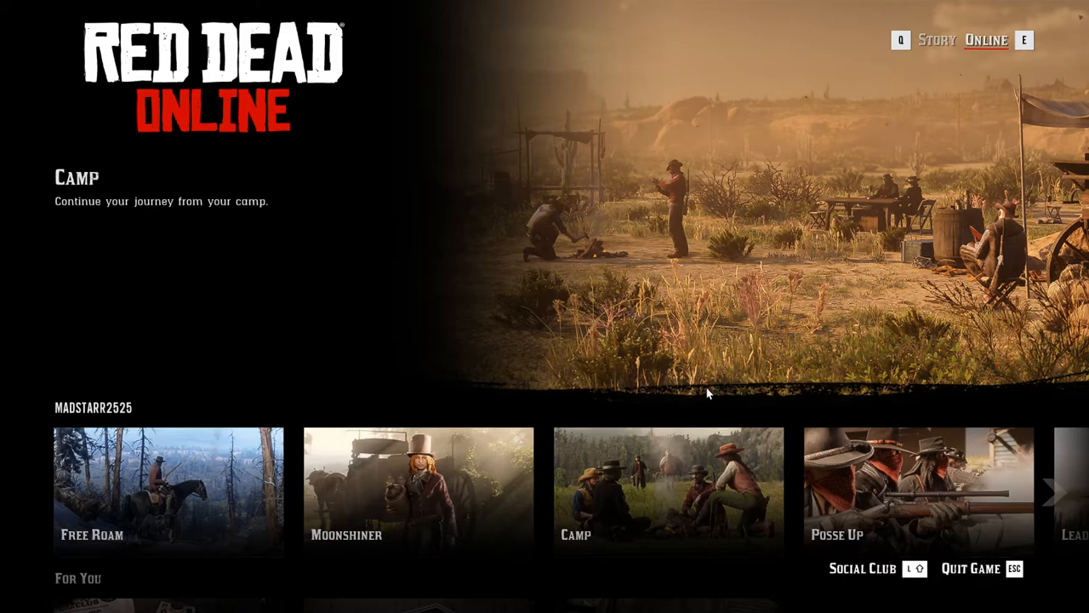